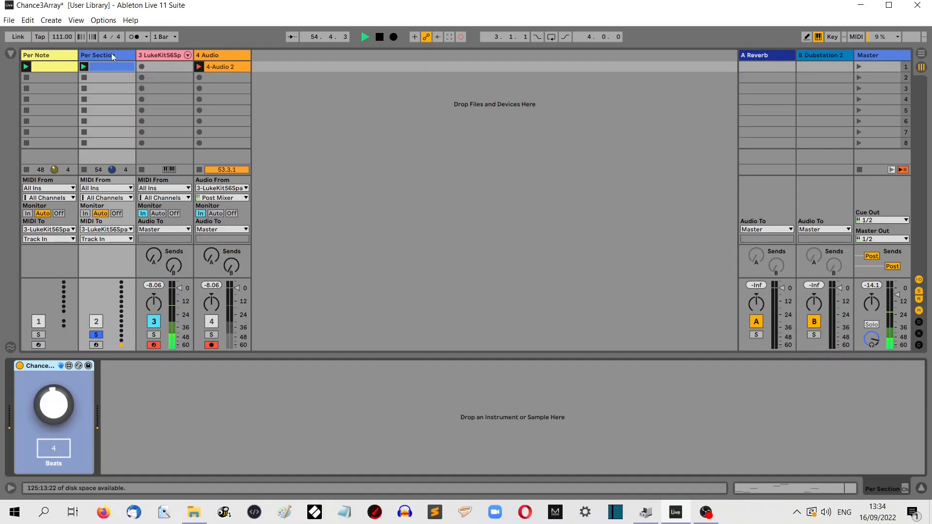
Step: Show the Per Section drum clip's kick, hh, snare and thd notes, then the Edit menu
double_click(107, 66)
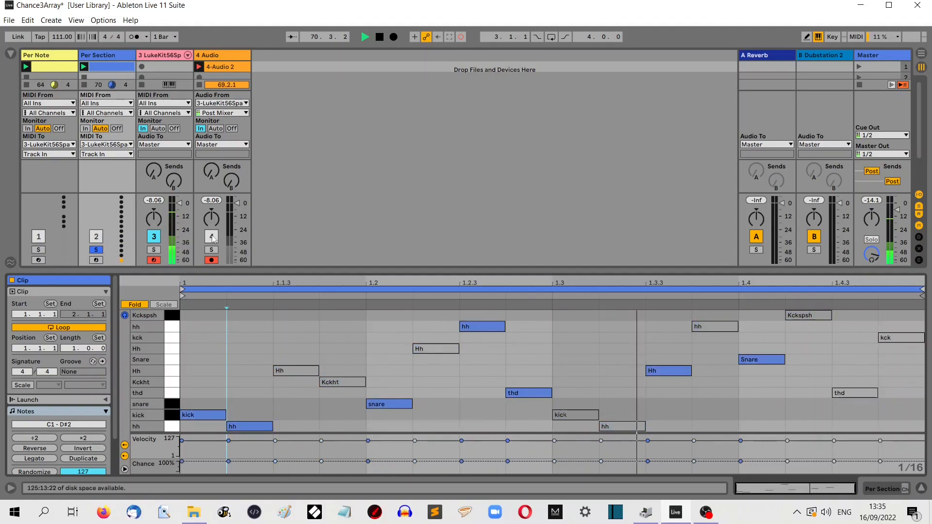
click(27, 20)
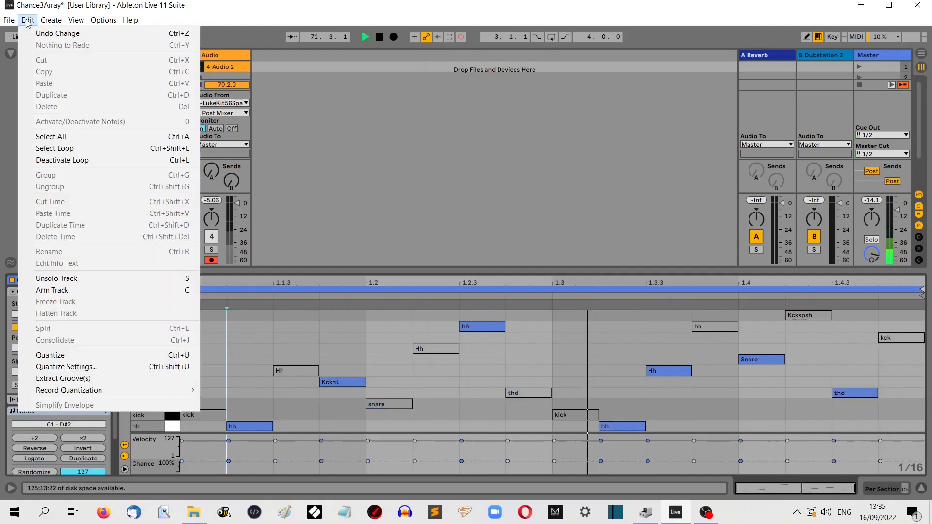